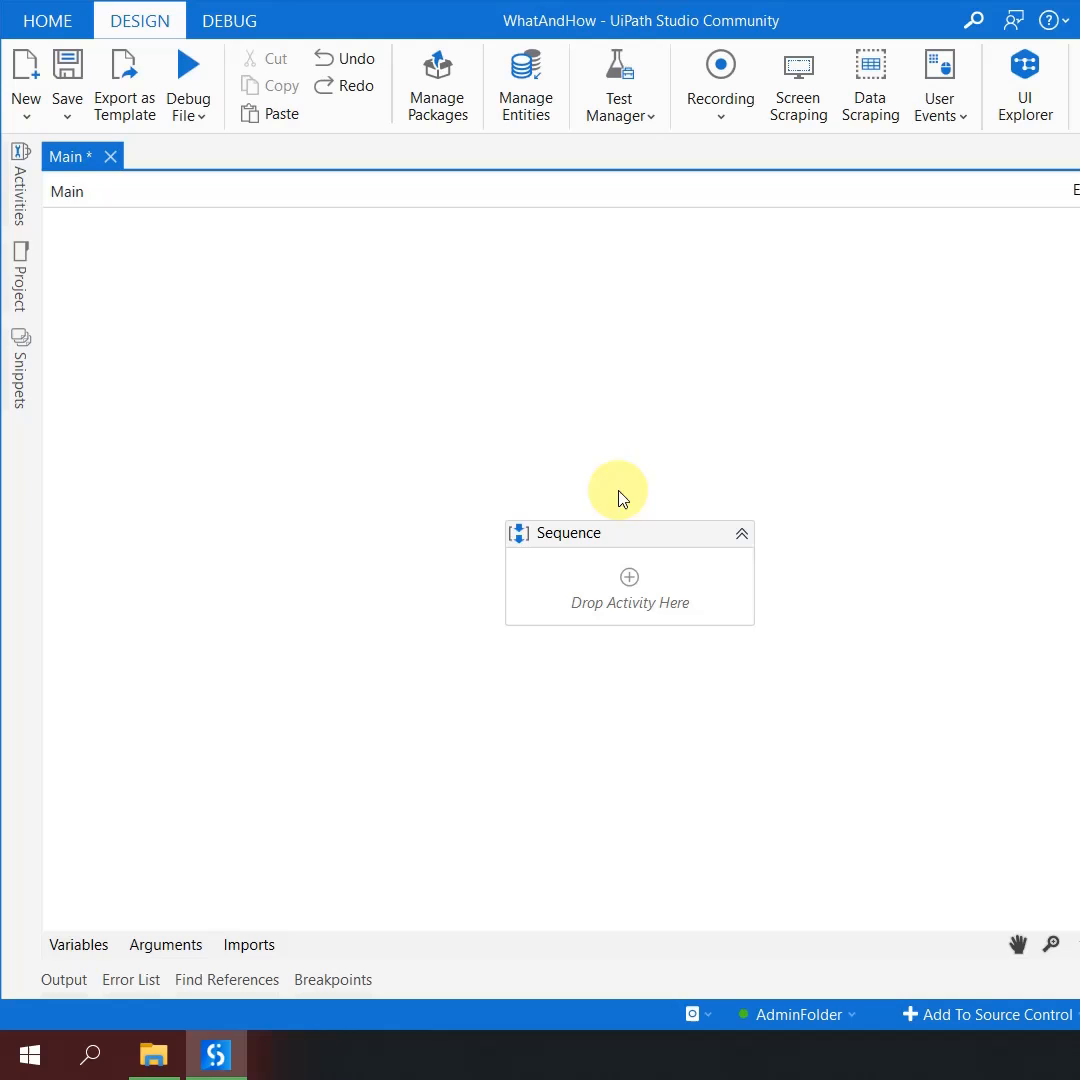
pyautogui.moveTo(20, 200)
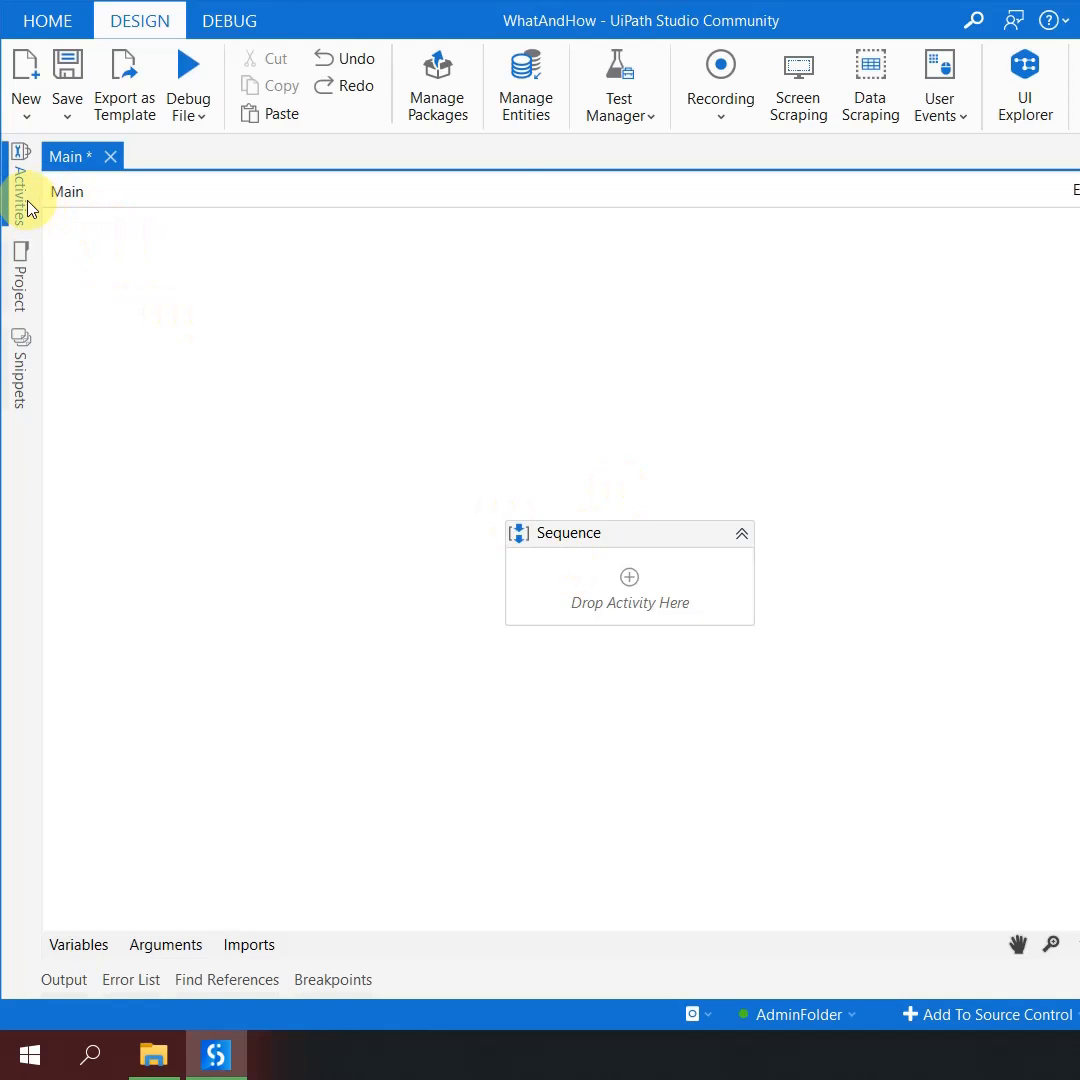
# Step: Add a Kill Process activity to the sequence with ProcessName "excel"
pyautogui.click(20, 186)
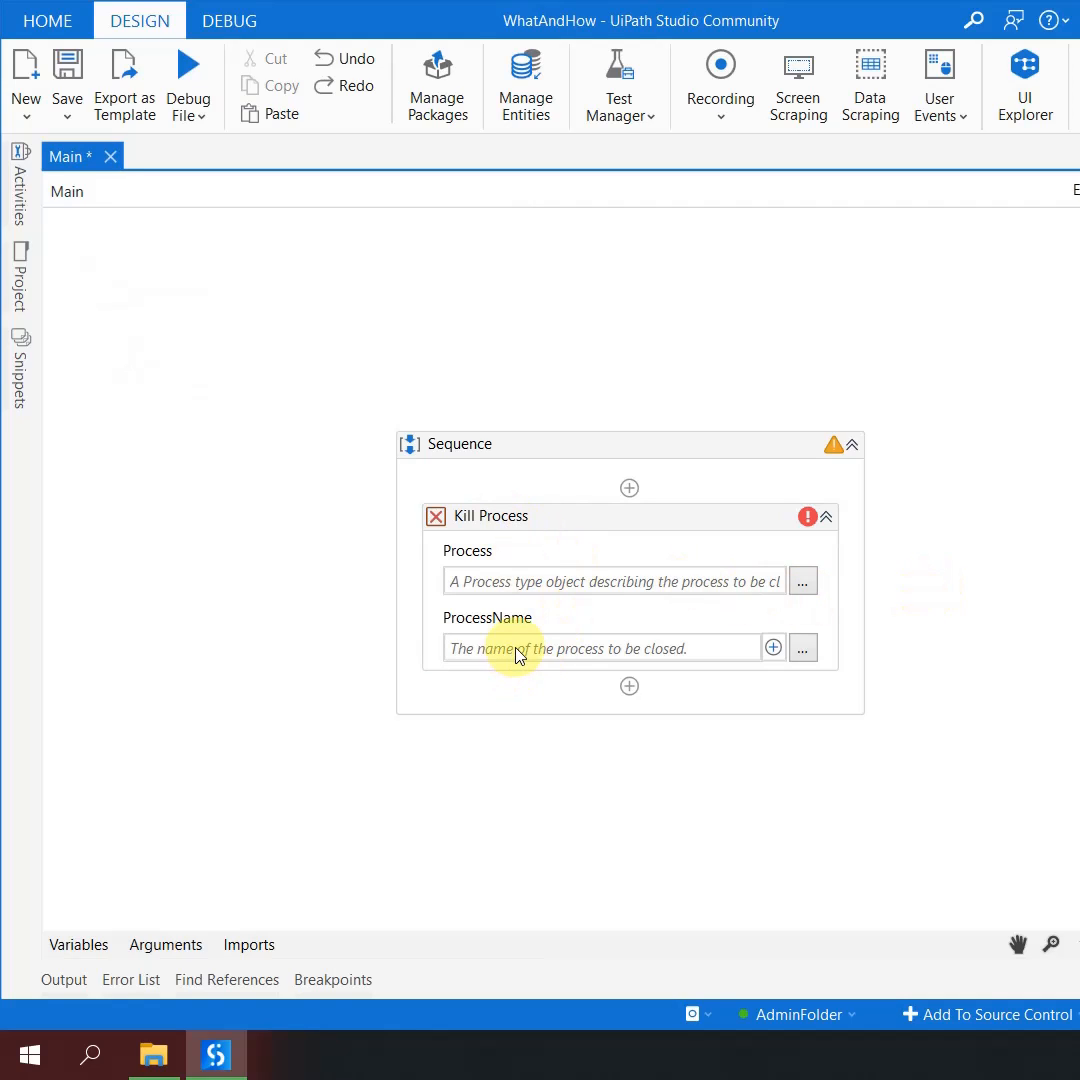
pyautogui.write('"e')
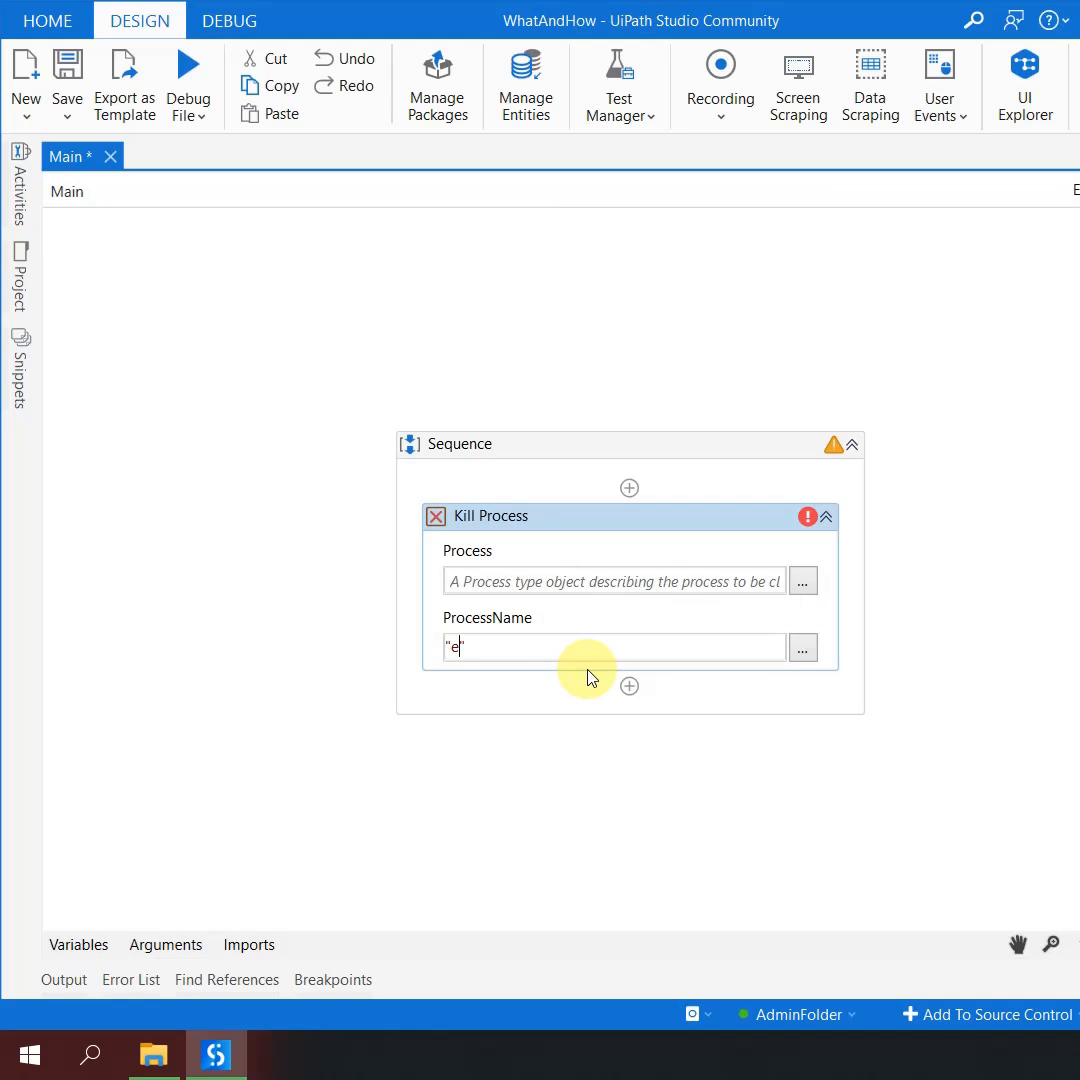
pyautogui.write('xcel')
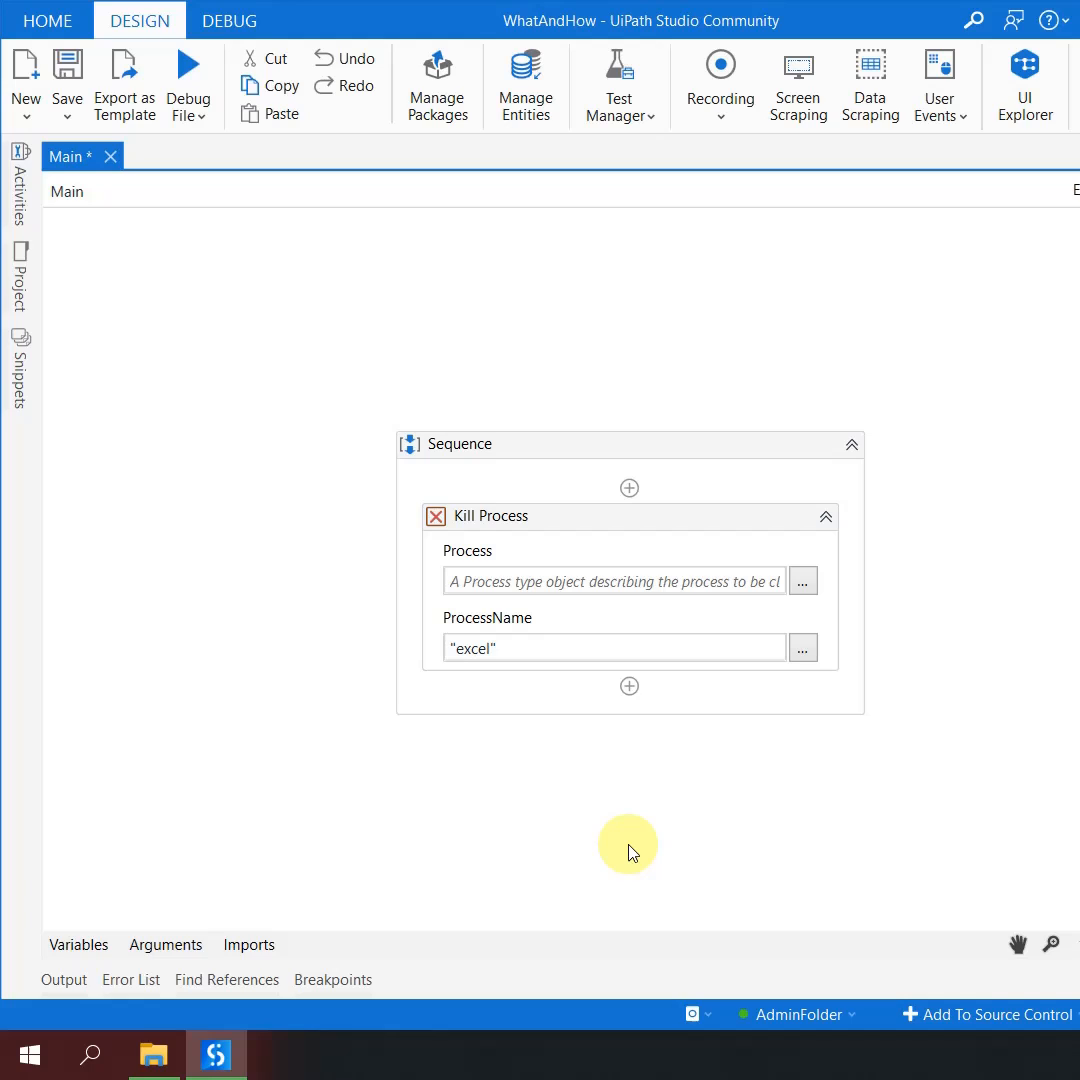
pyautogui.moveTo(502, 832)
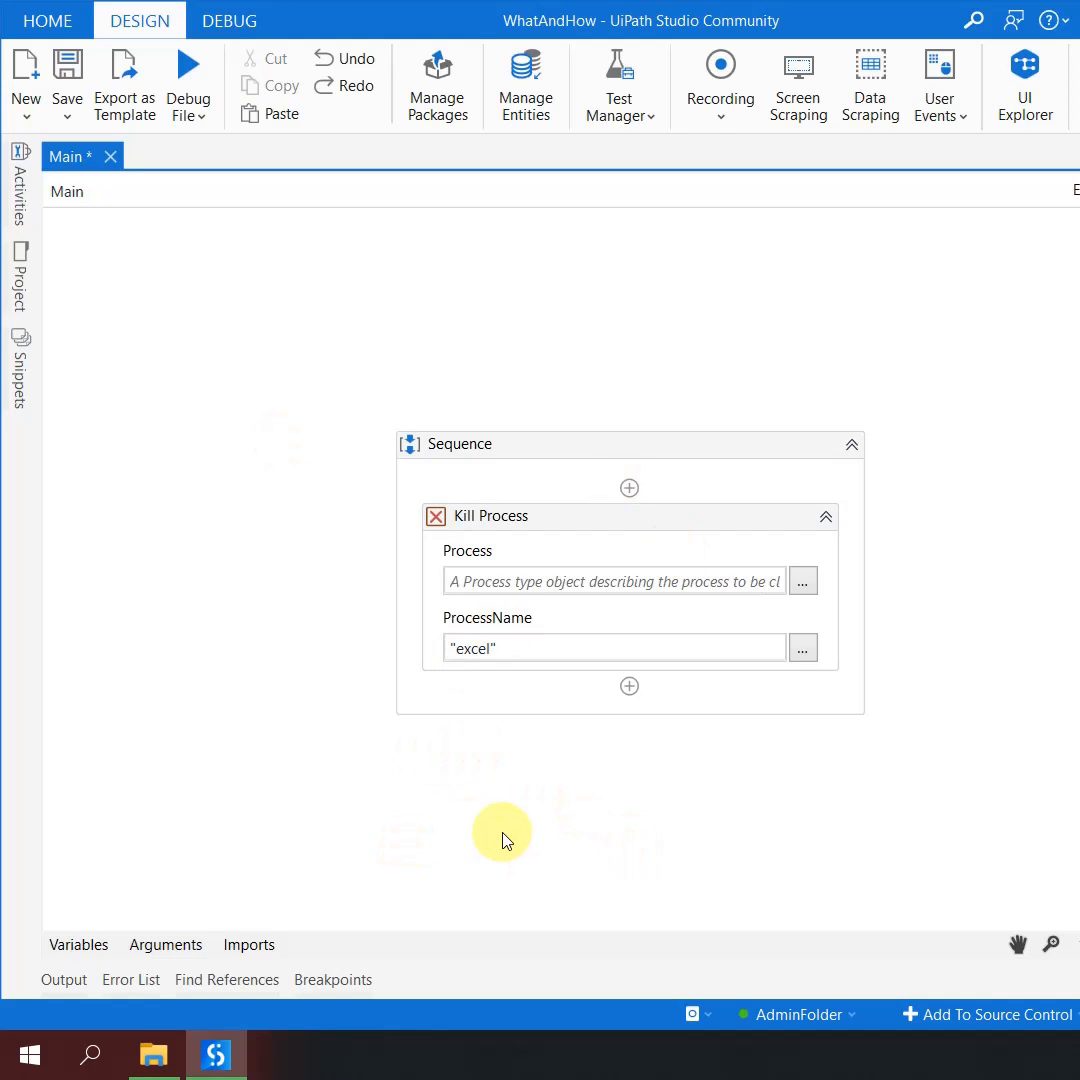
pyautogui.moveTo(462, 628)
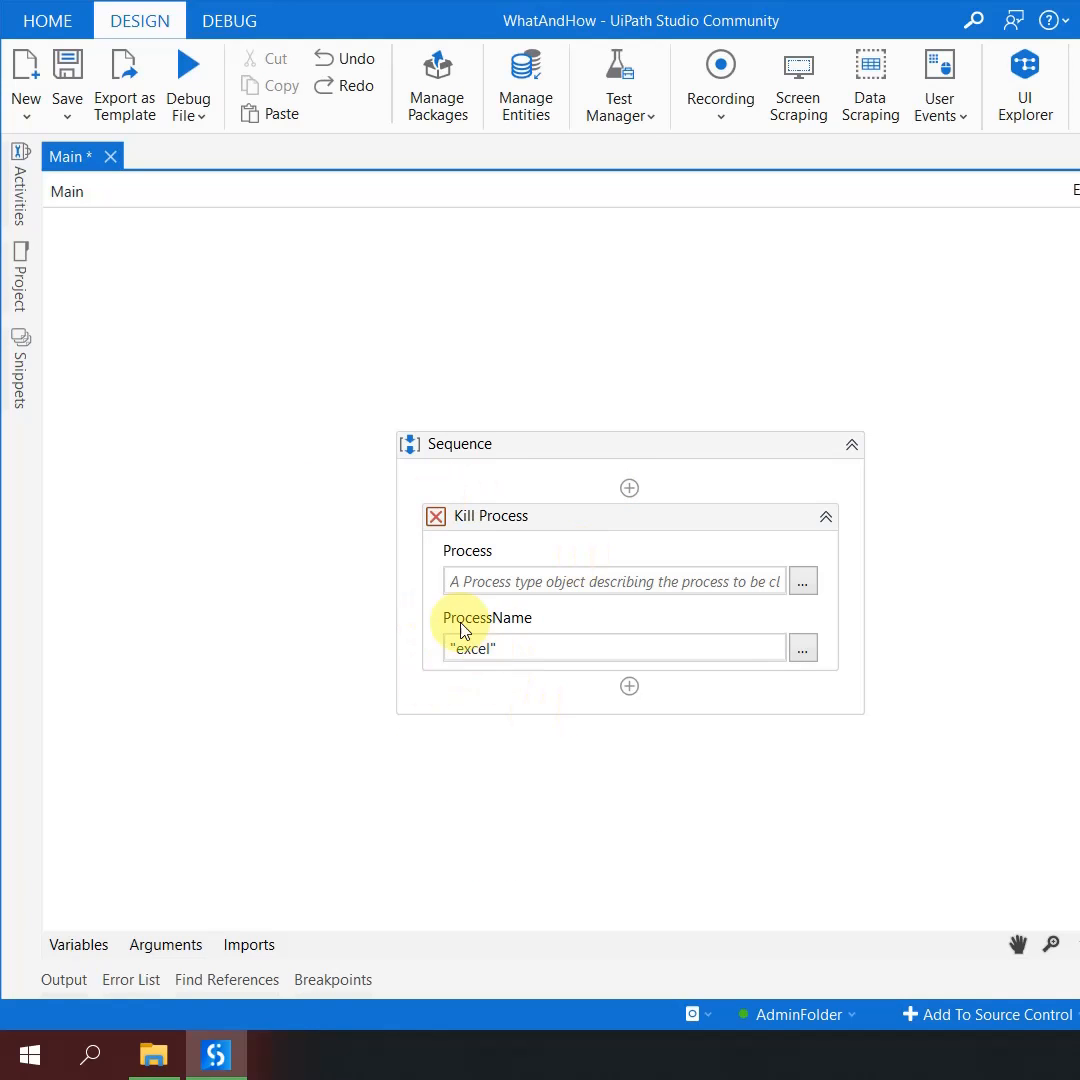
pyautogui.moveTo(8, 904)
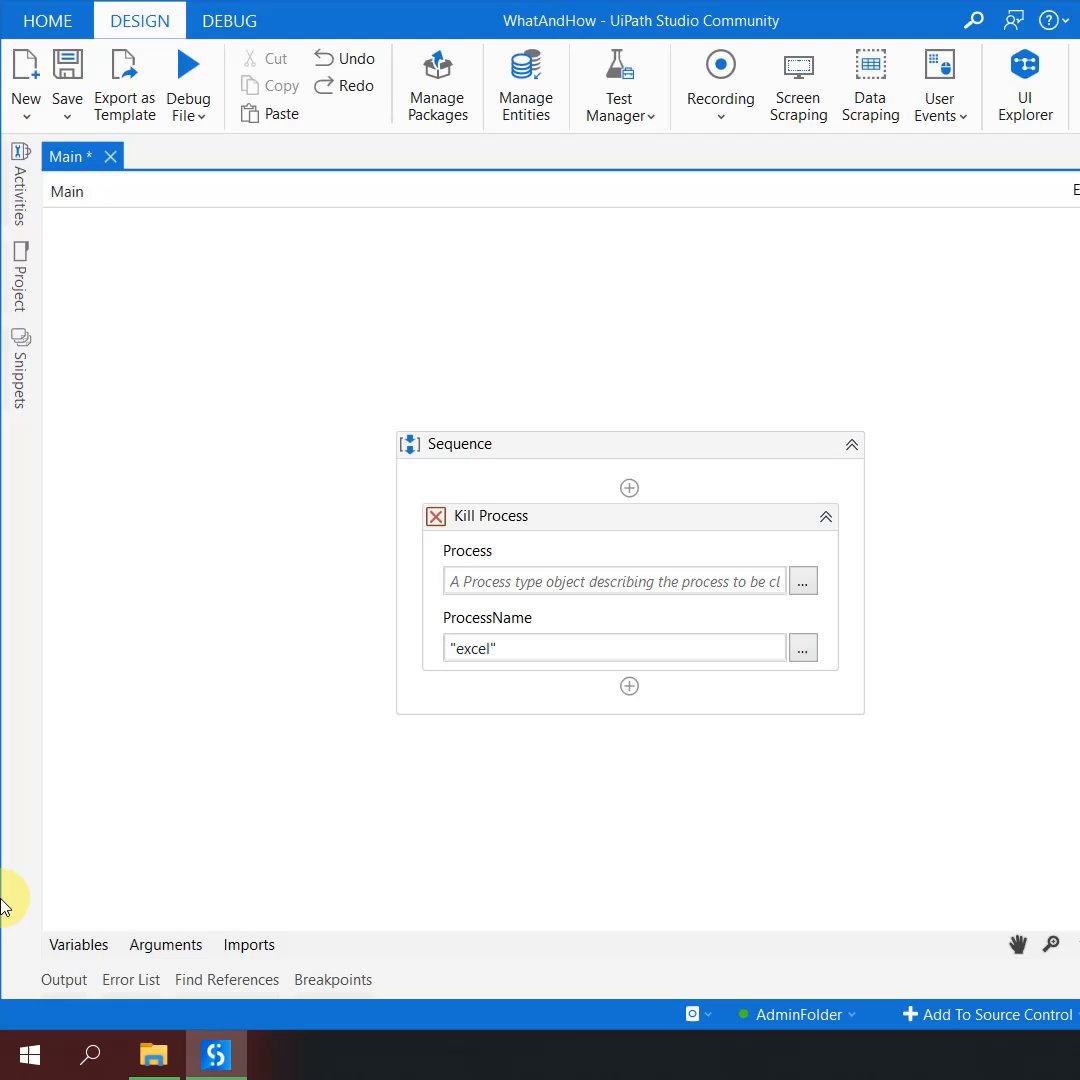
pyautogui.moveTo(150, 916)
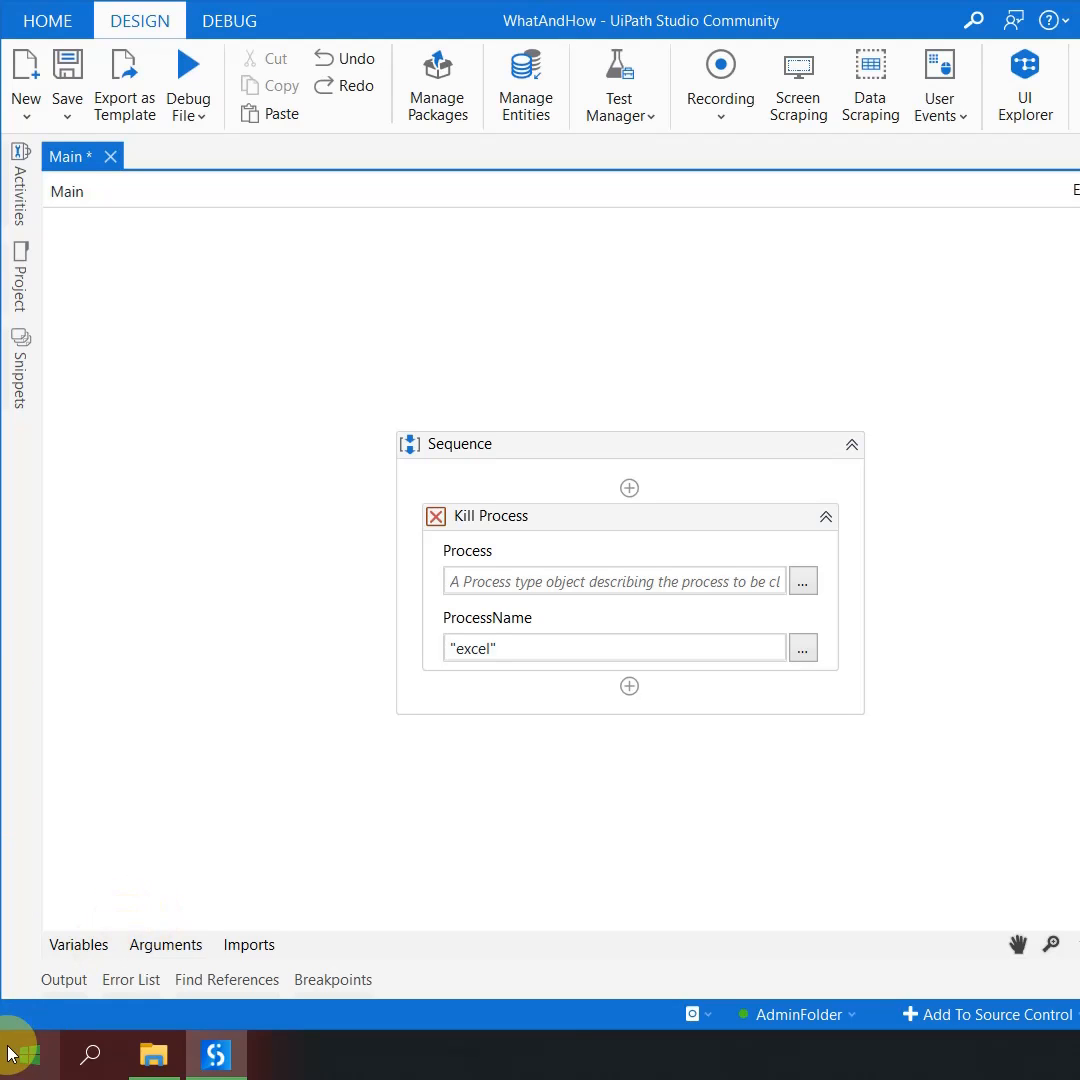
# Step: Search Start for "word" and open the Word result's file location
pyautogui.write('word')
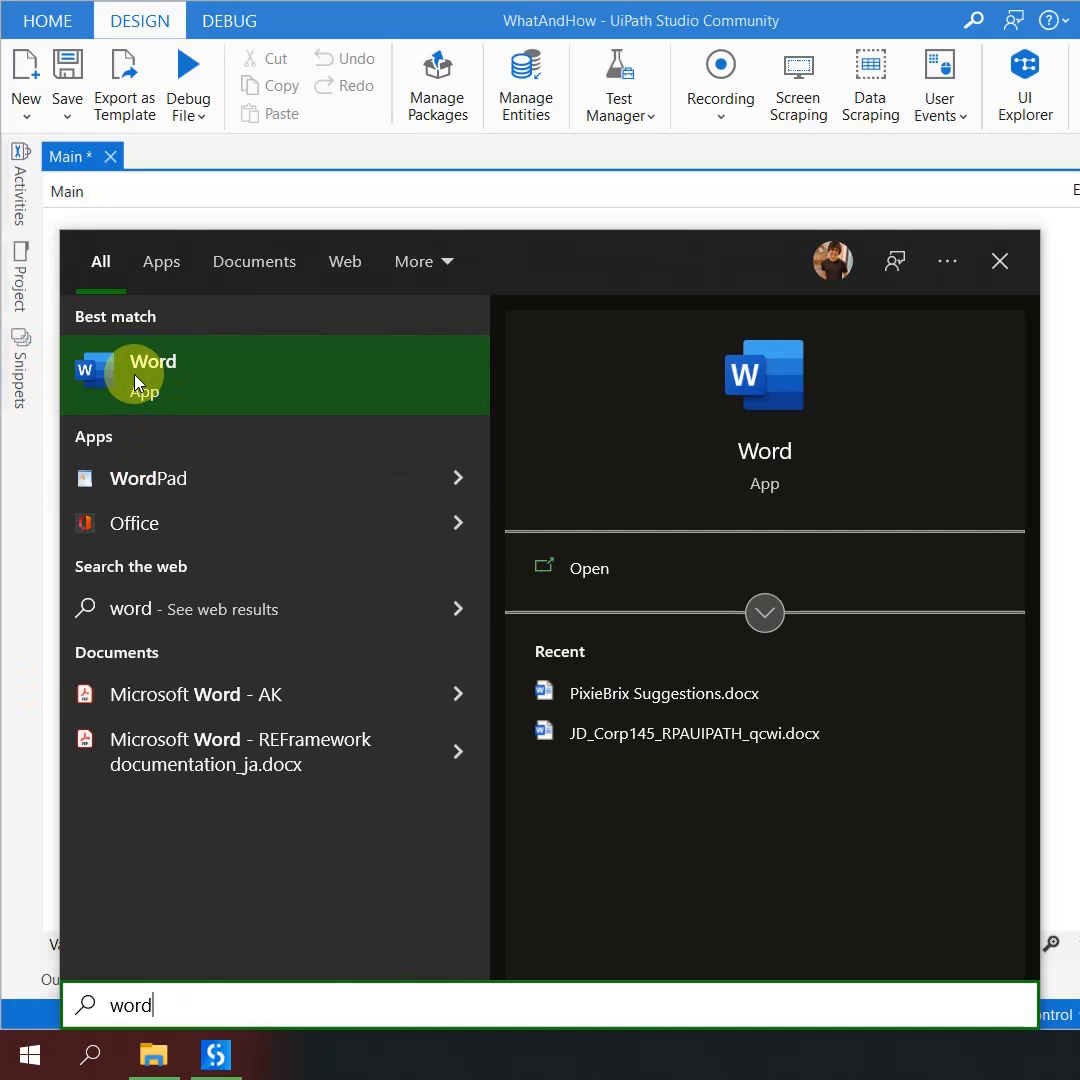
pyautogui.rightClick(150, 376)
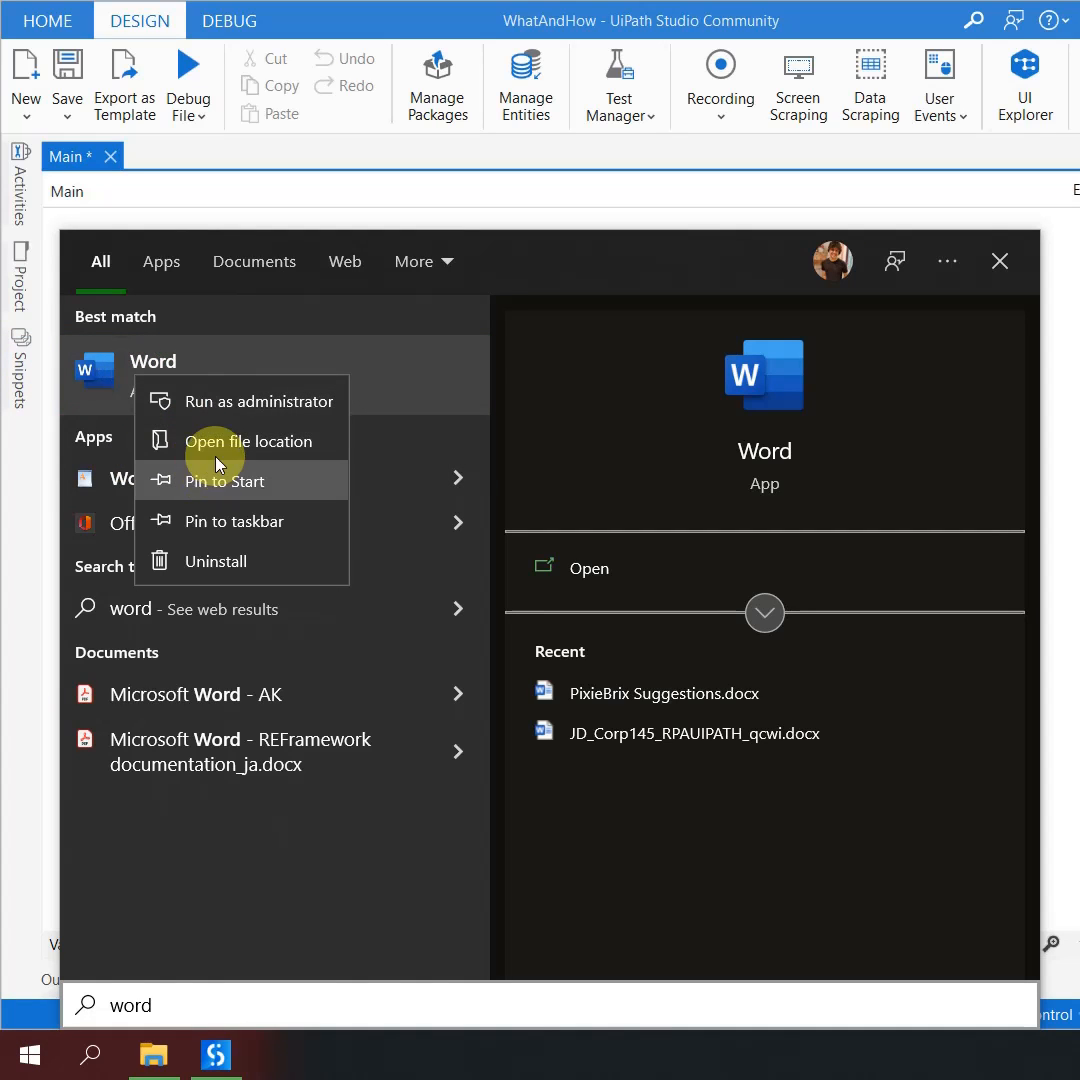
pyautogui.click(250, 440)
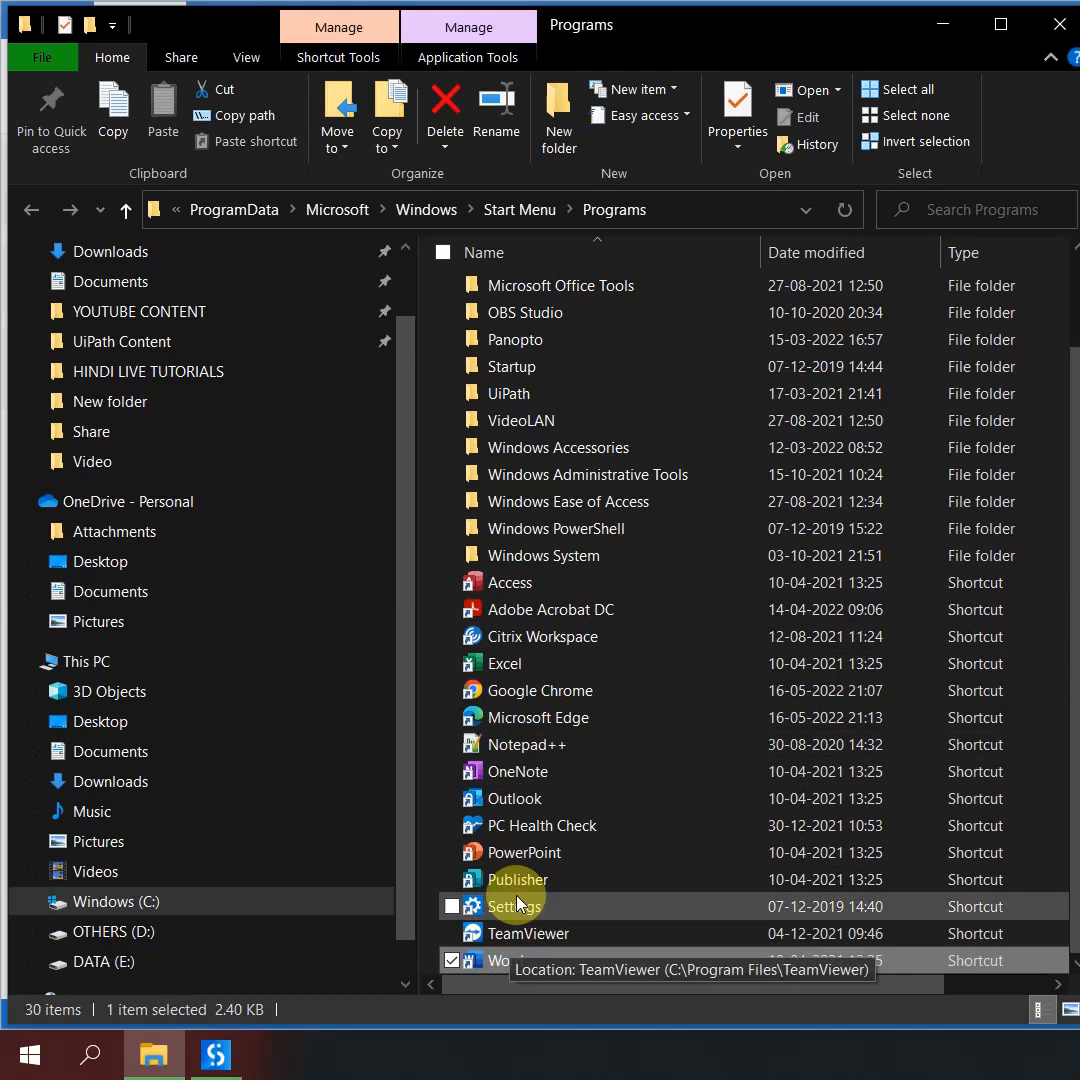
pyautogui.moveTo(544, 960)
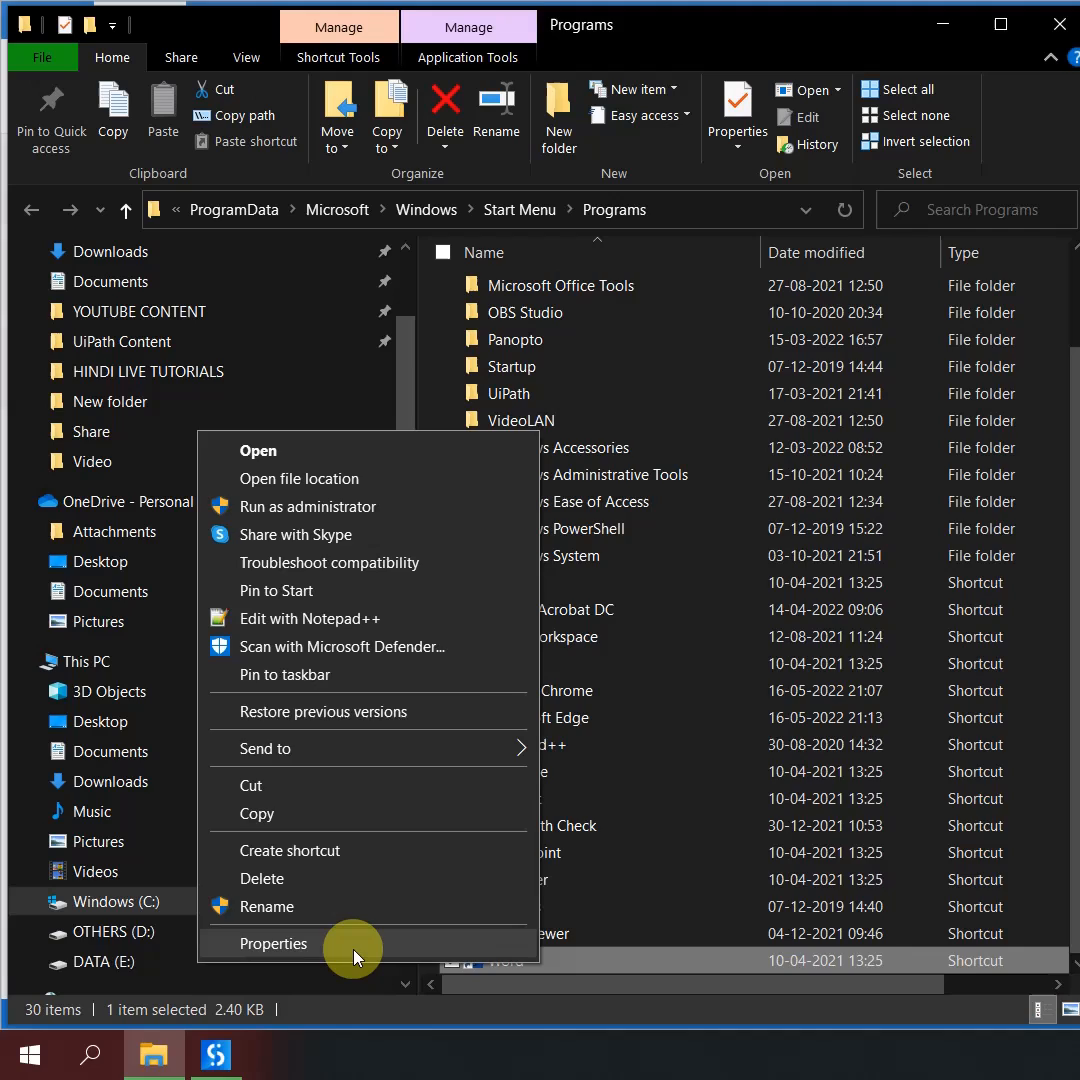
# Step: Open the Word shortcut's Properties and select WINWORD in its Target path
pyautogui.click(272, 944)
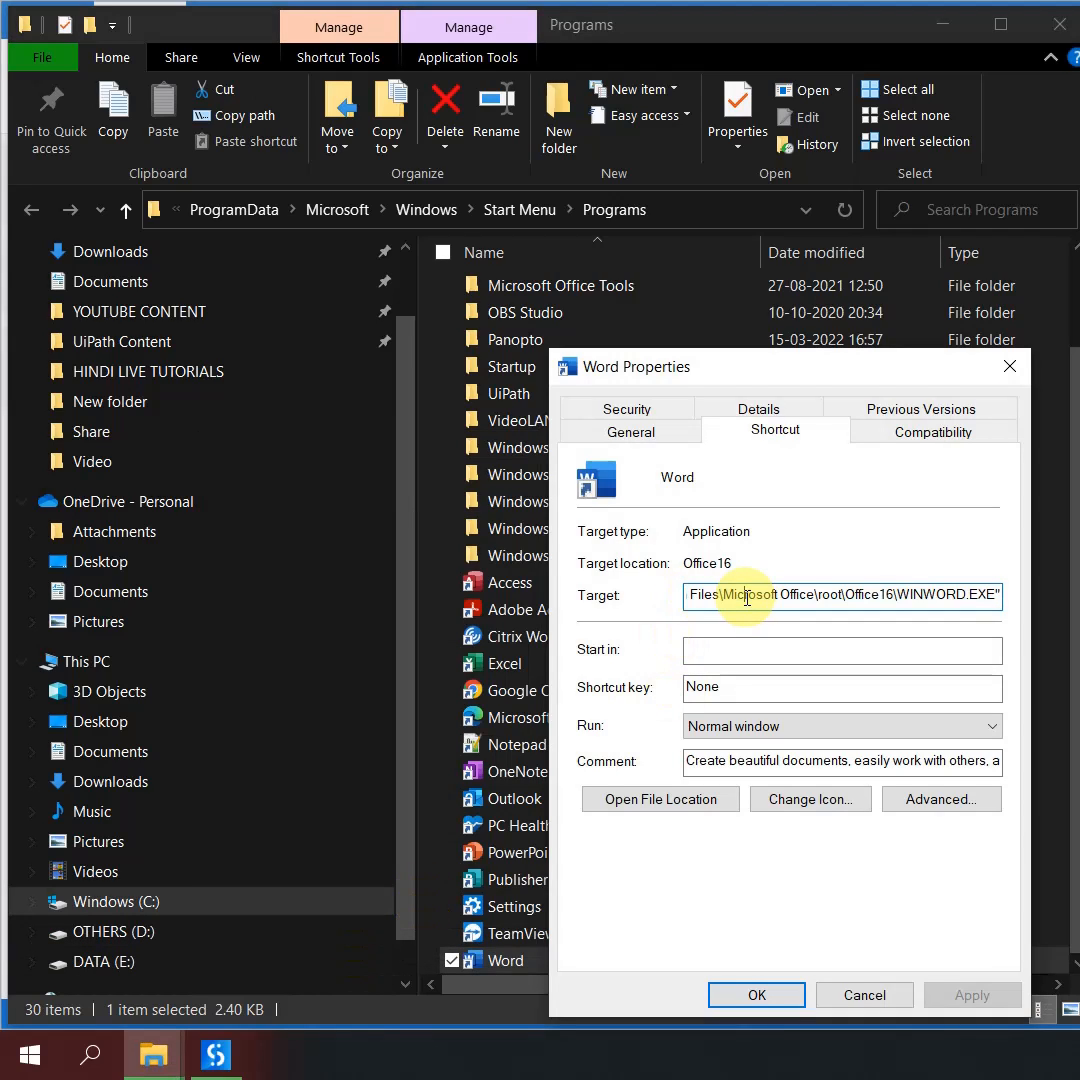
pyautogui.moveTo(744, 596); pyautogui.dragTo(1000, 596)
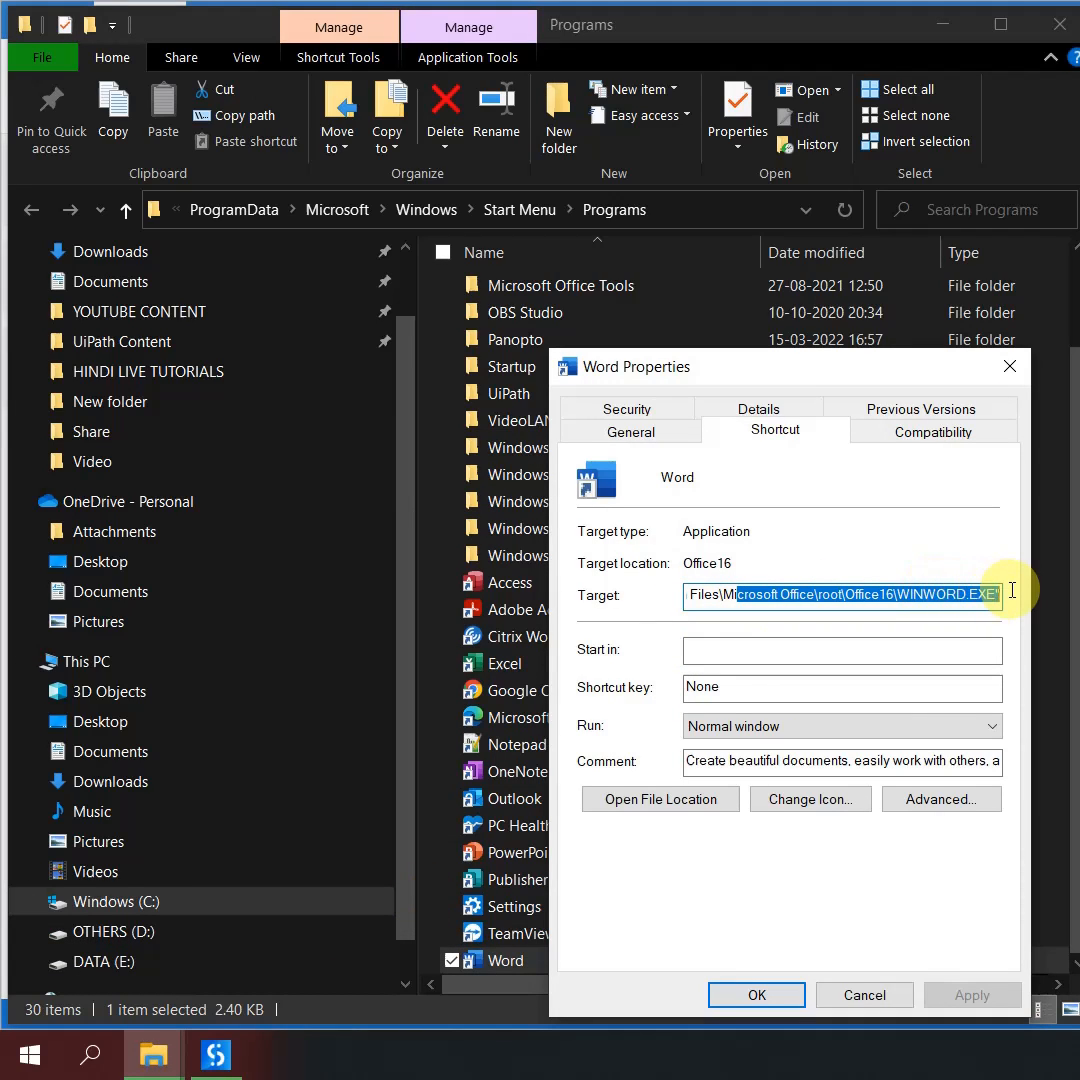
pyautogui.click(896, 594)
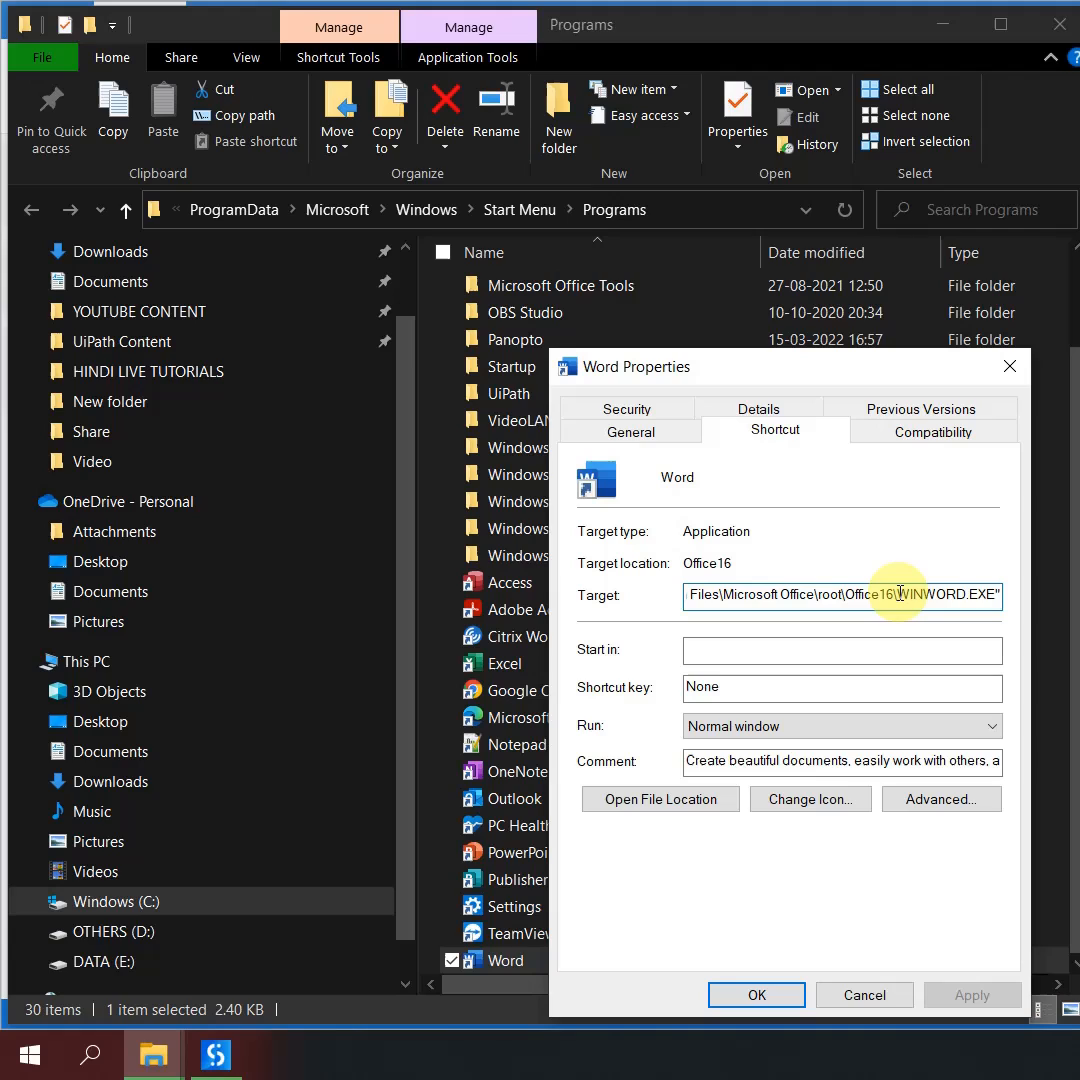
pyautogui.doubleClick(950, 594)
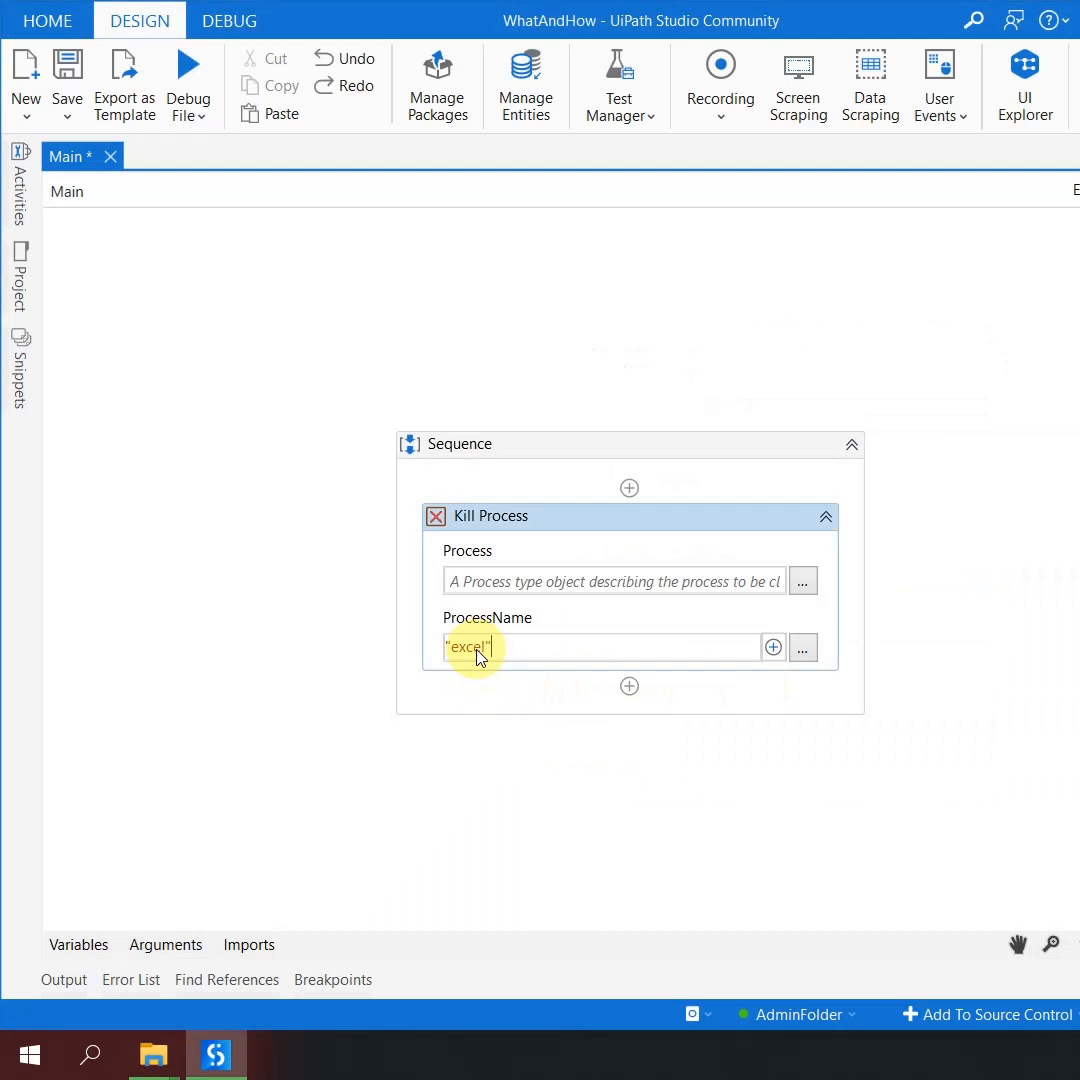
# Step: Replace the Kill Process ProcessName "excel" with "WINWORD"
pyautogui.write('"WINWORD."')
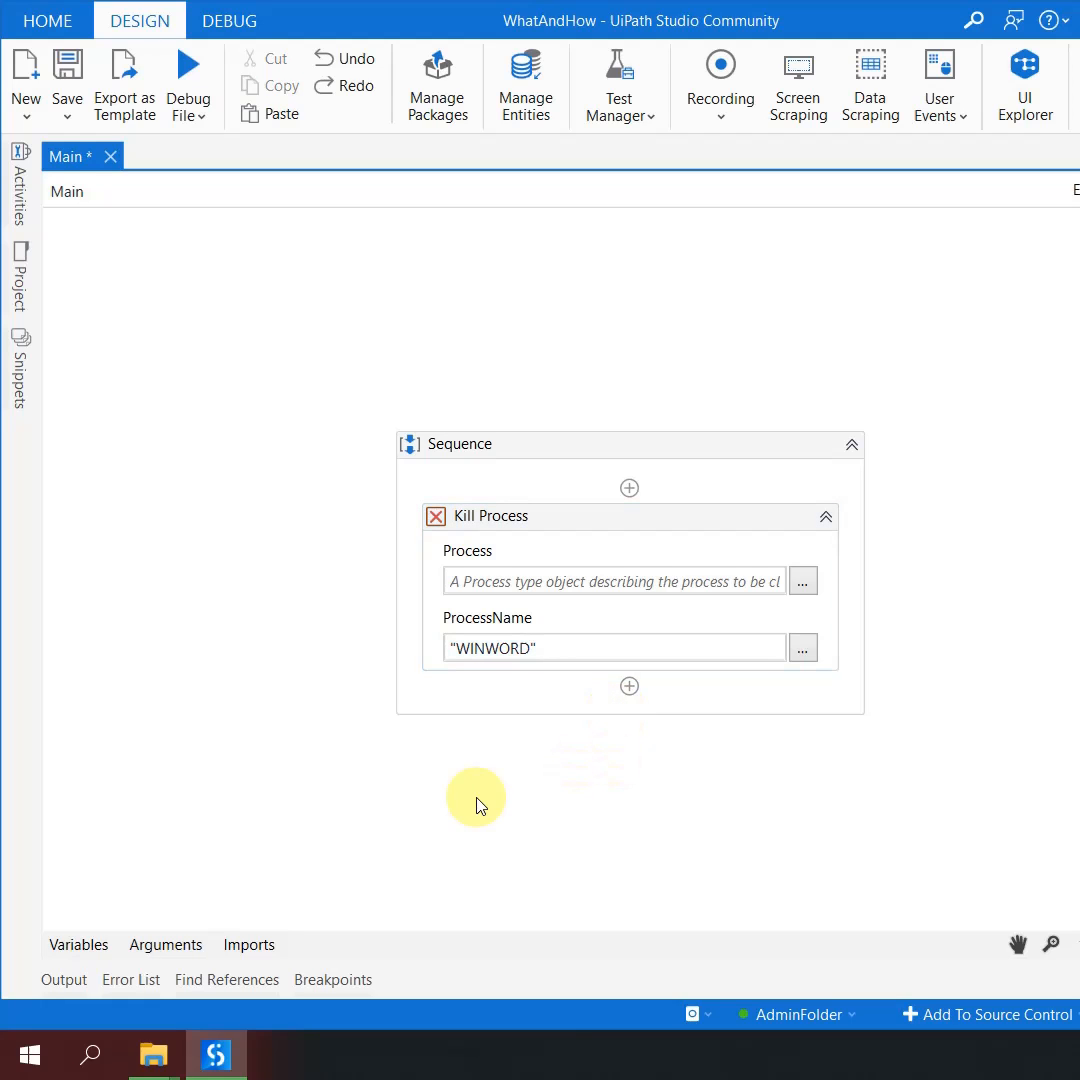
pyautogui.moveTo(152, 1054)
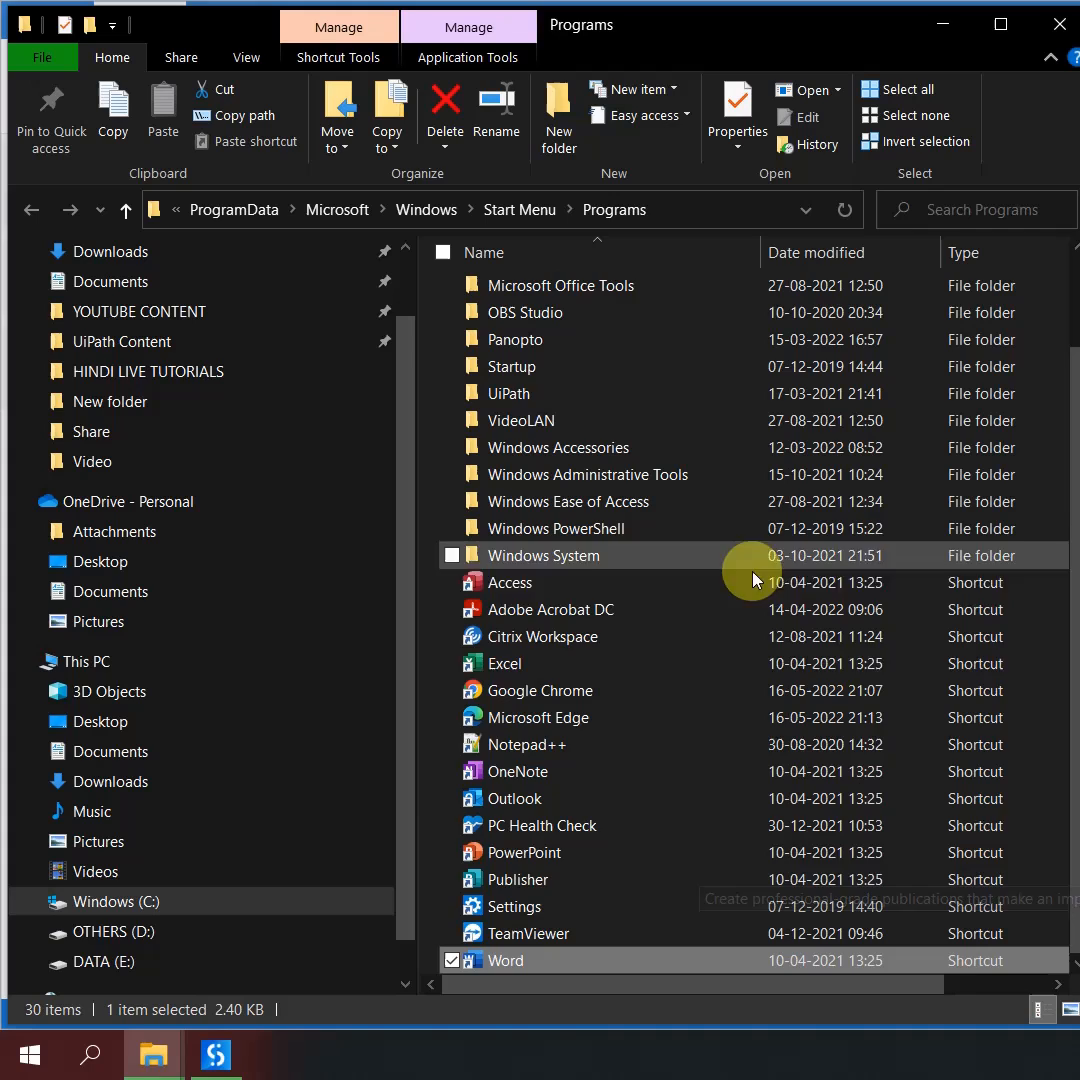
# Step: Open the PowerPoint shortcut's Properties and select POWERPNT in its Target path
pyautogui.click(520, 852)
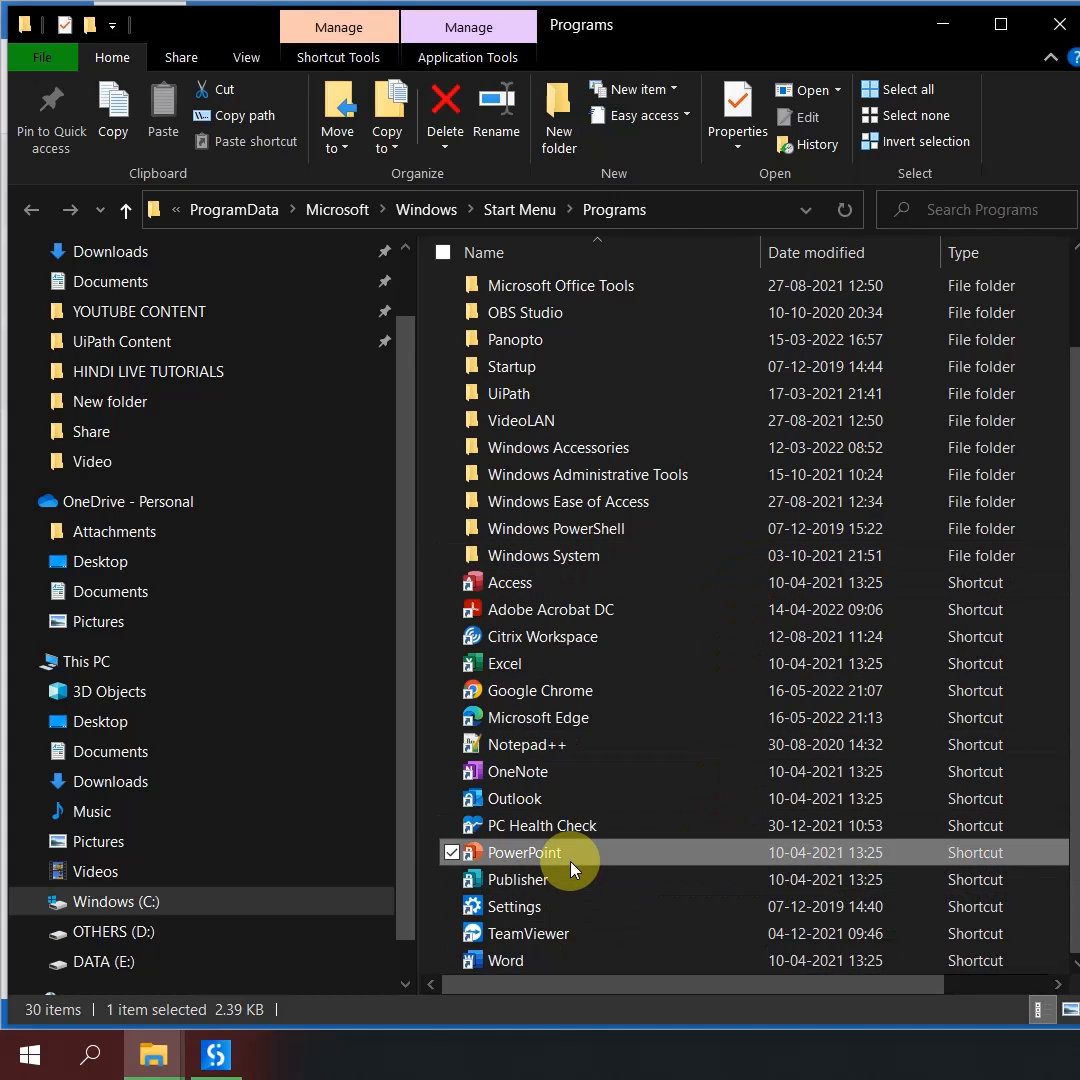
pyautogui.rightClick(520, 852)
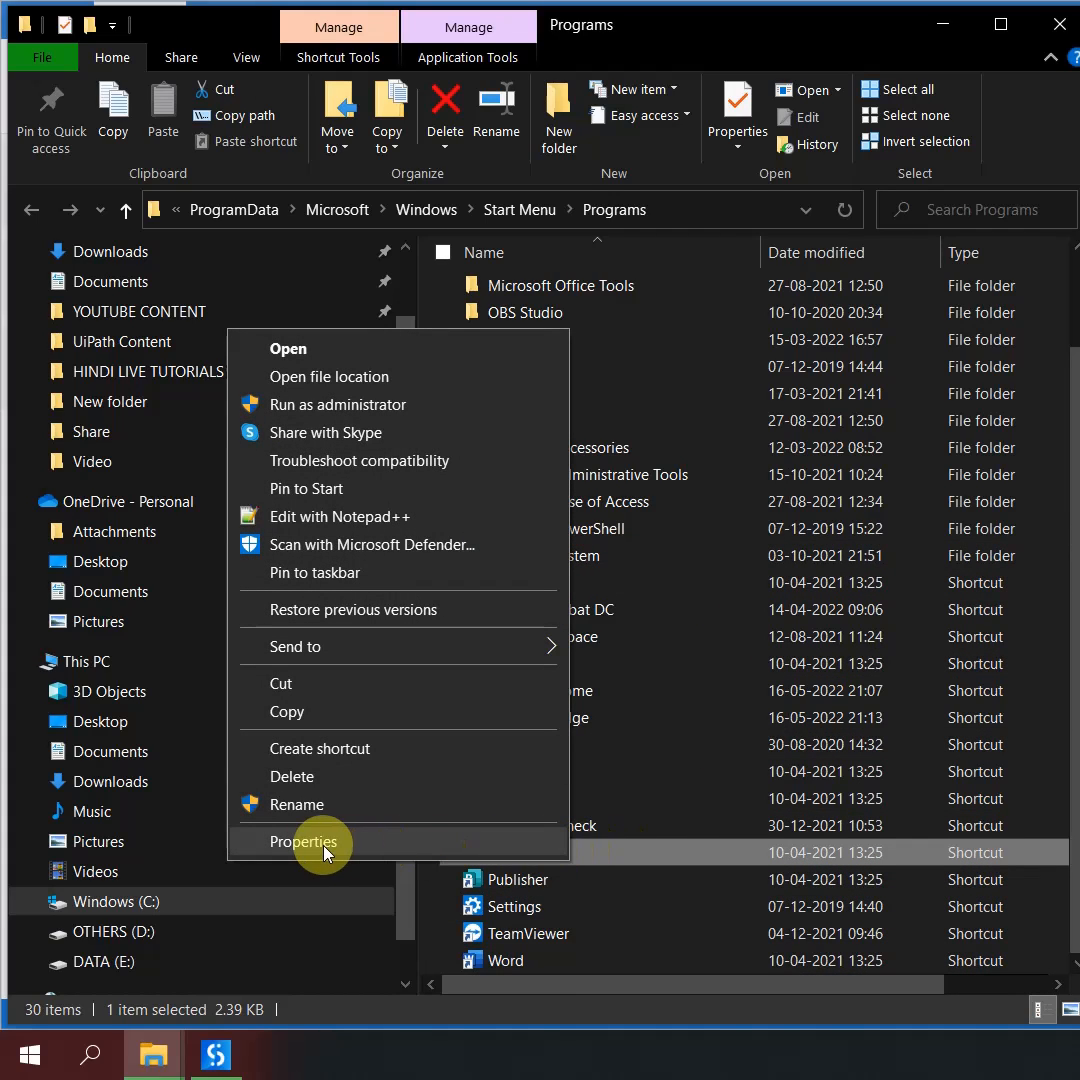
pyautogui.click(308, 842)
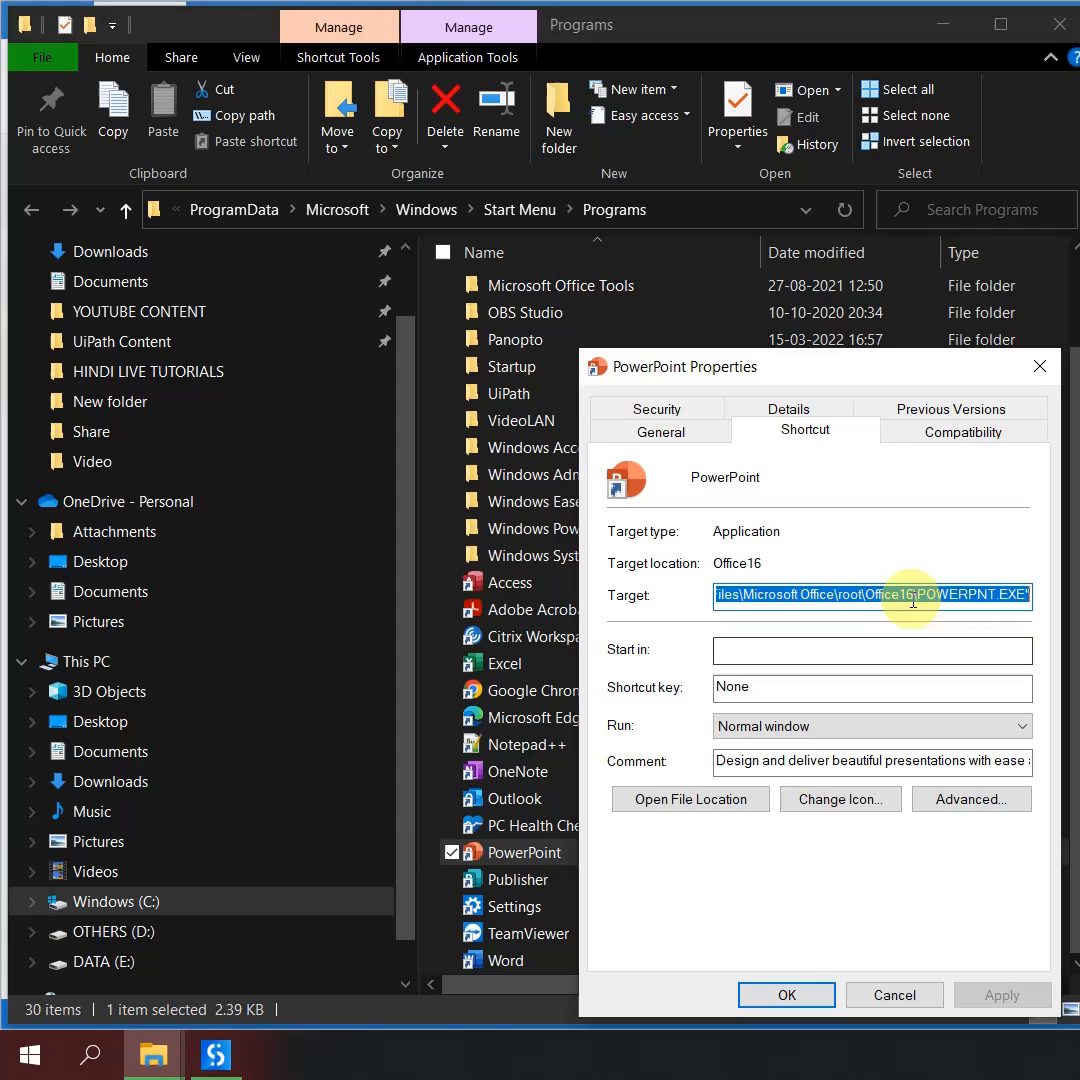
pyautogui.click(924, 596)
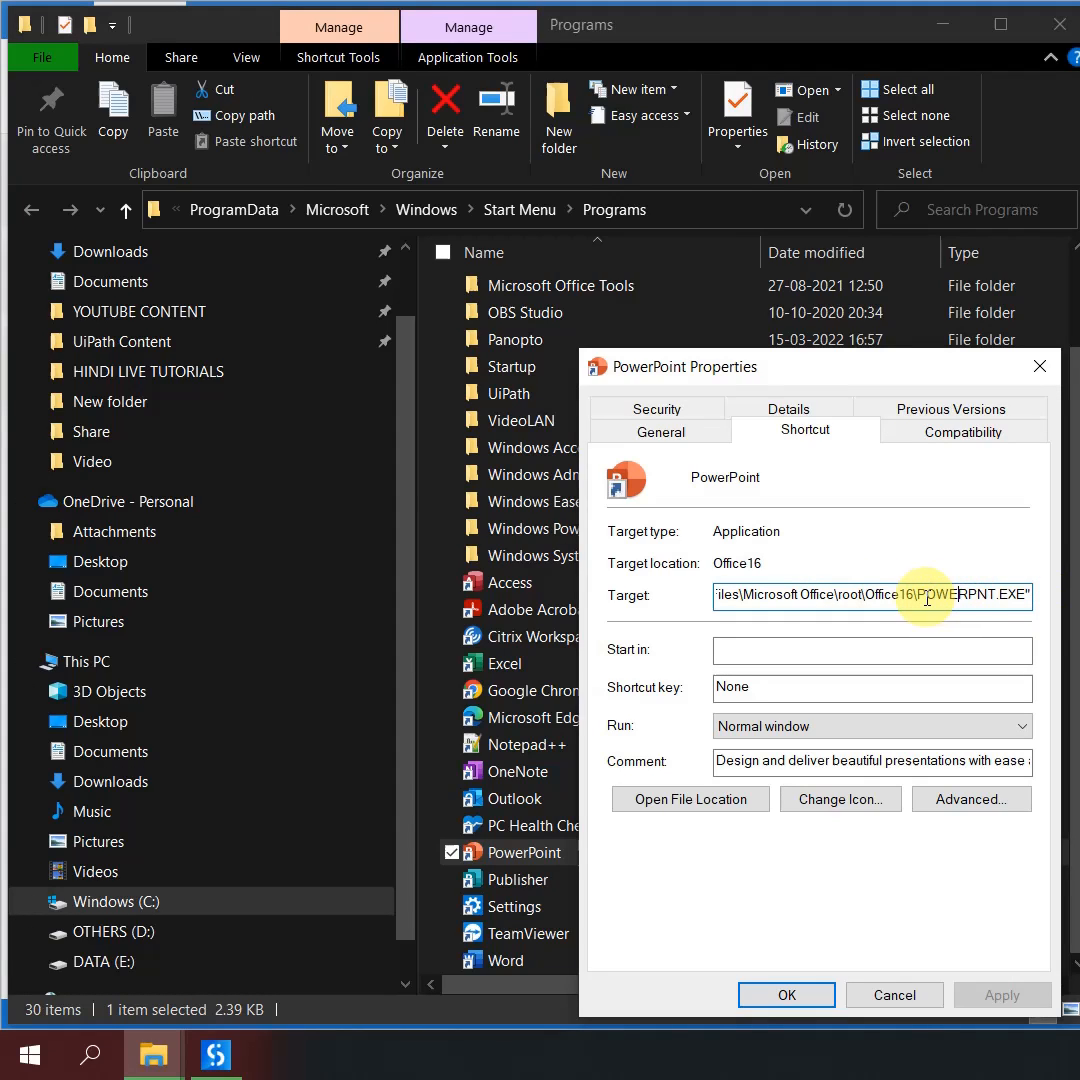
pyautogui.doubleClick(960, 596)
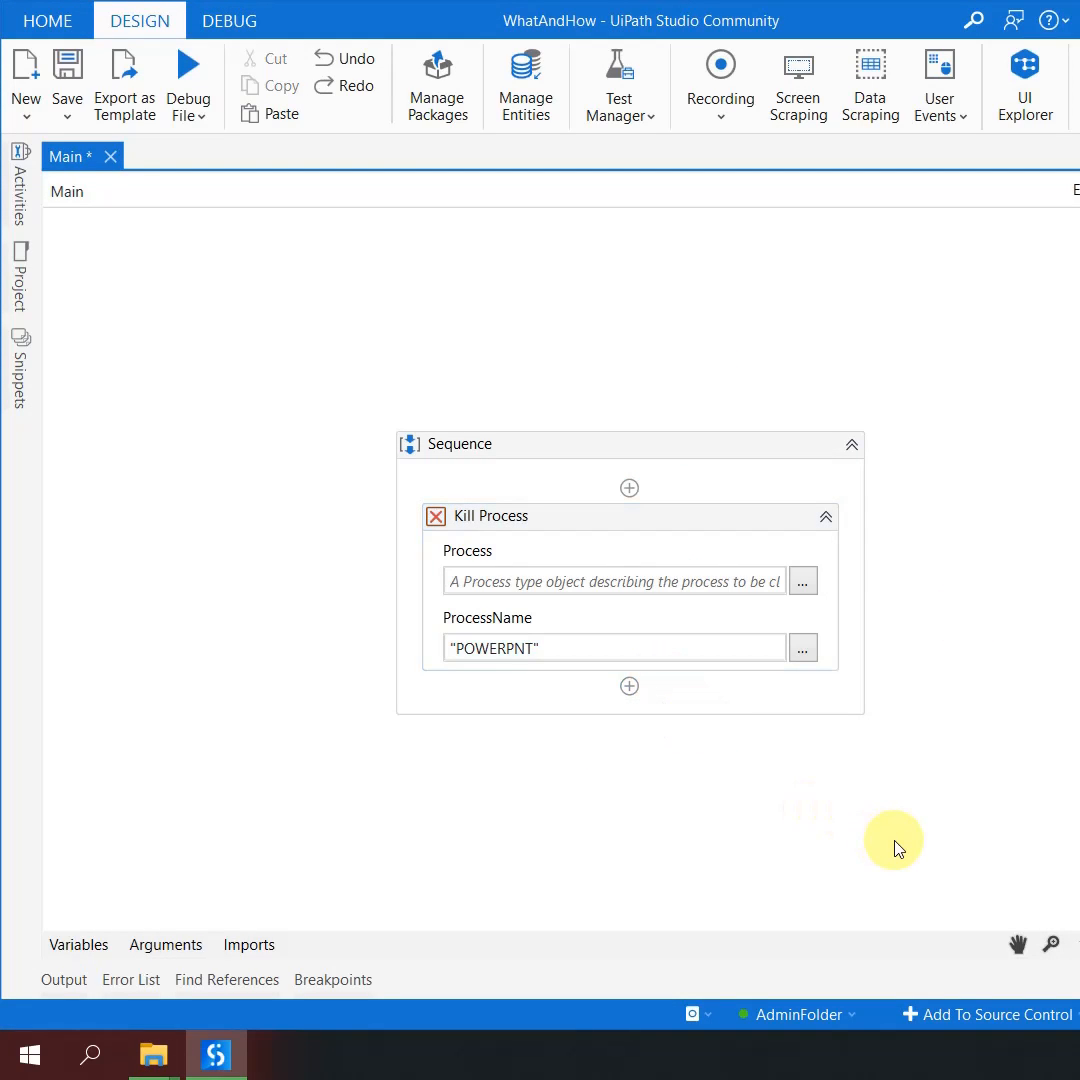
pyautogui.moveTo(692, 764)
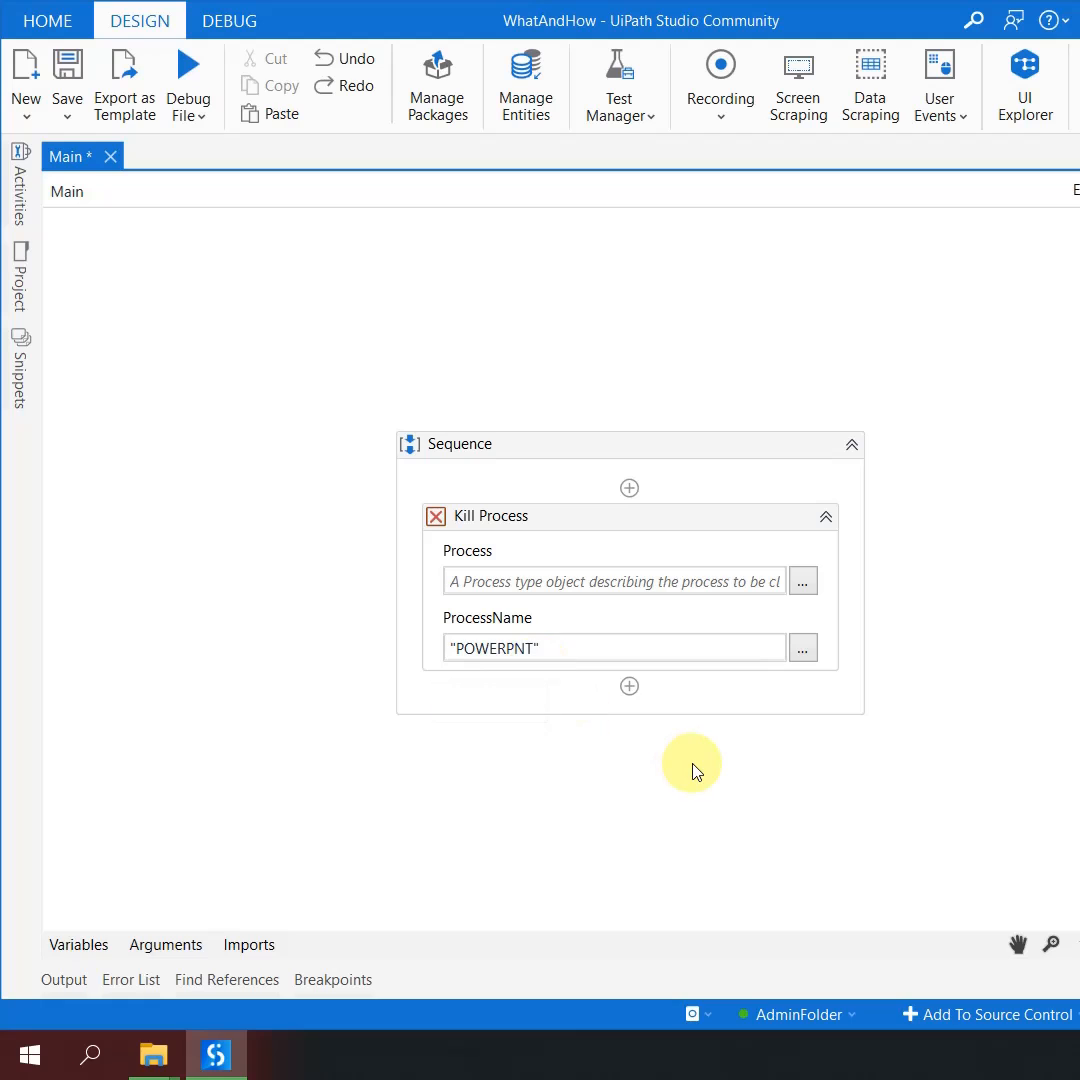